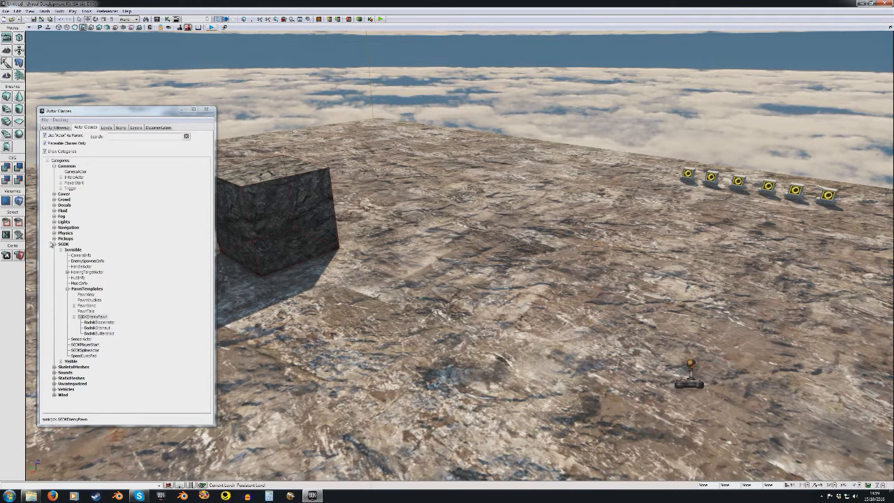
Step: Expand the UDK game class categories down to the Pawn templates and select the enemy pawn
{"action": "left_click", "coordinate": [54, 243]}
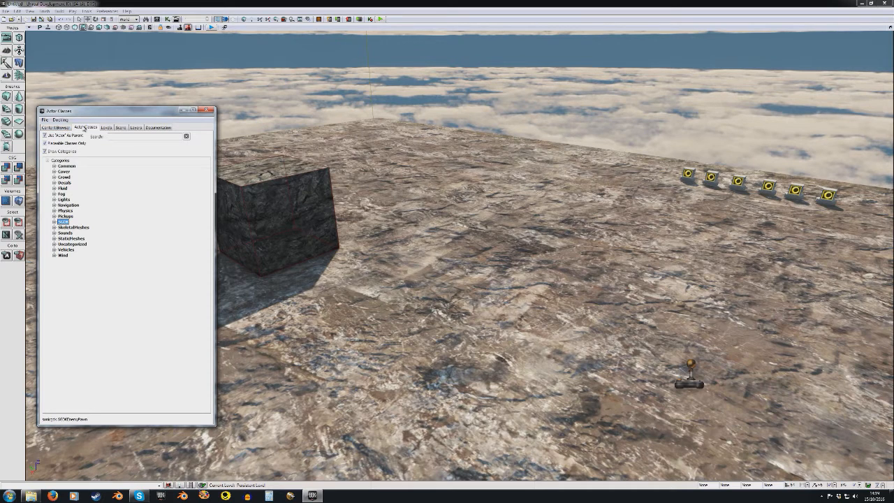
{"action": "left_click", "coordinate": [54, 221]}
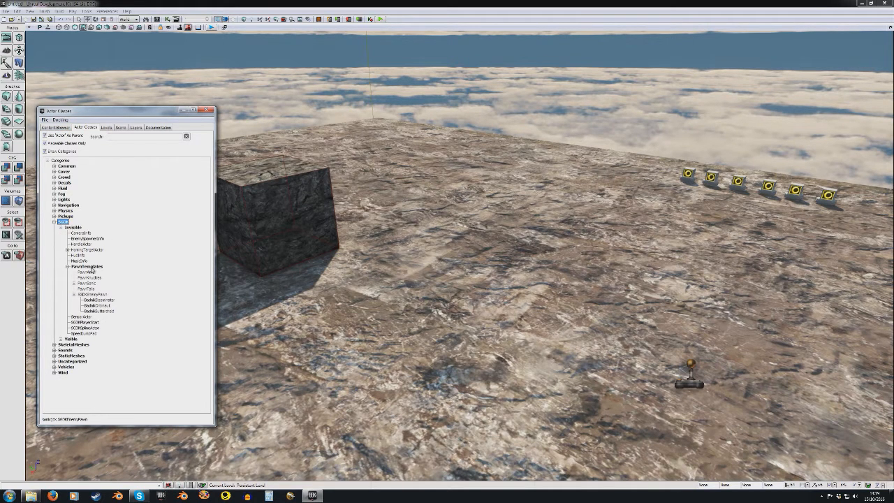
{"action": "left_click", "coordinate": [95, 293]}
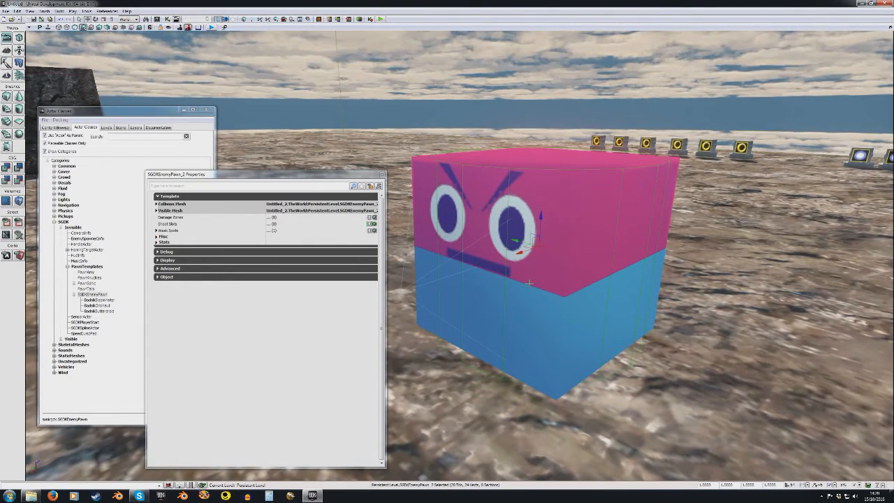
Step: Expand the enemy's Mobile Mesh component to assign the hedgehog SkeletalMesh and AnimTree
{"action": "left_click", "coordinate": [156, 210]}
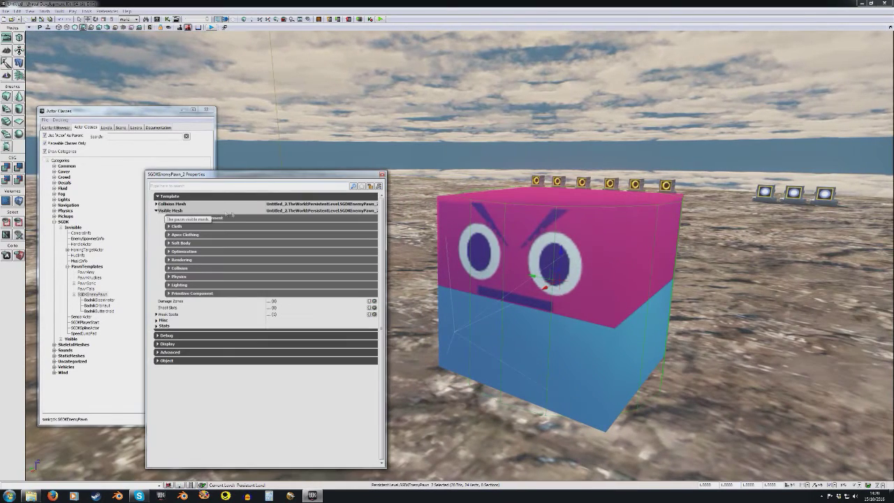
{"action": "left_click", "coordinate": [169, 218]}
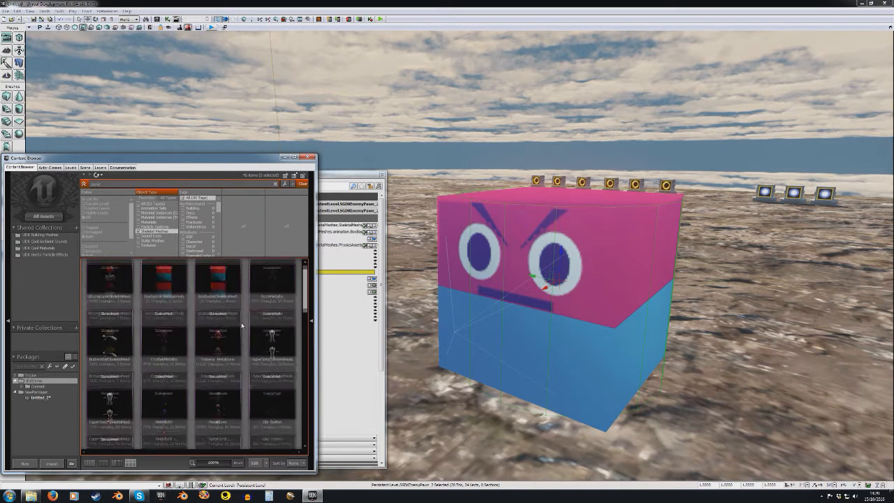
{"action": "scroll", "scroll_direction": "down", "scroll_amount": 3}
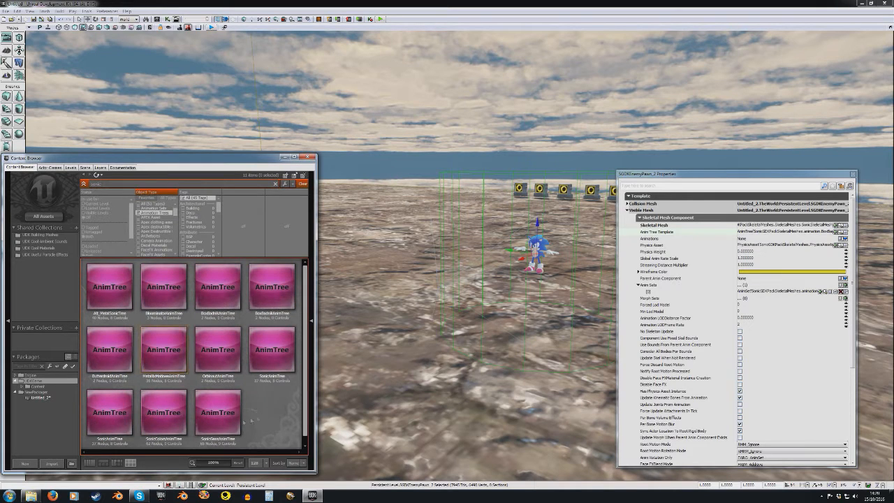
Step: Browse the AnimSets and assign the hedgehog's animation set to the enemy mesh
{"action": "left_click", "coordinate": [271, 350]}
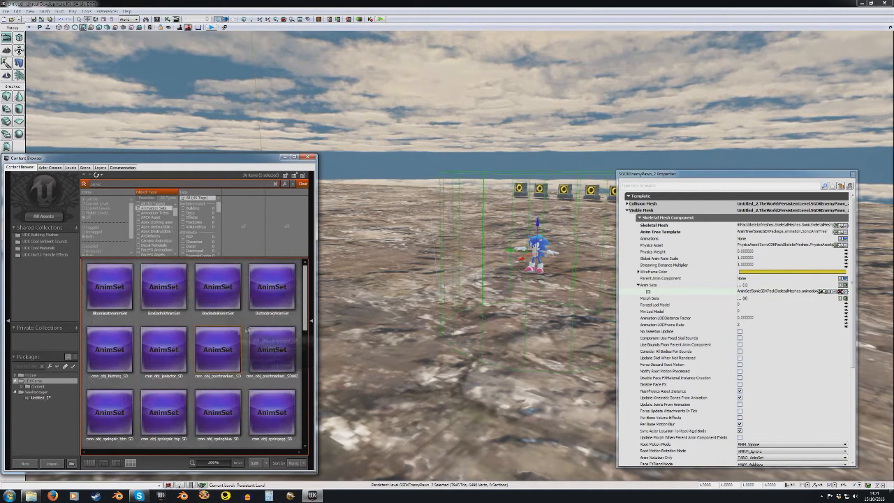
{"action": "scroll", "scroll_direction": "down", "scroll_amount": 3}
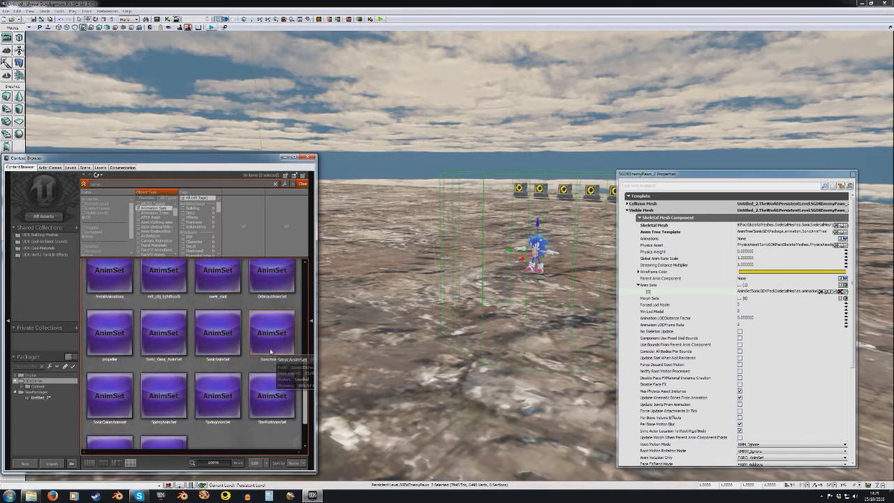
{"action": "left_click", "coordinate": [271, 332]}
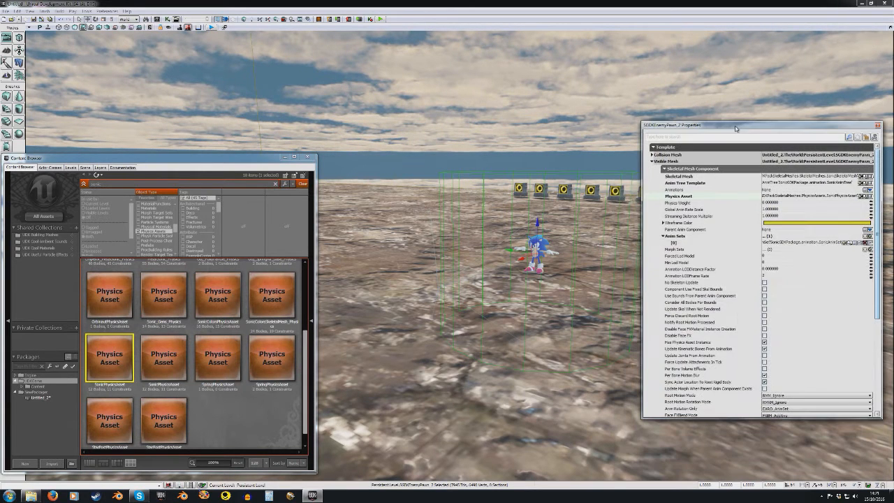
Step: Assign the character's physics asset and collapse the Mobile Mesh property group
{"action": "left_click", "coordinate": [658, 167]}
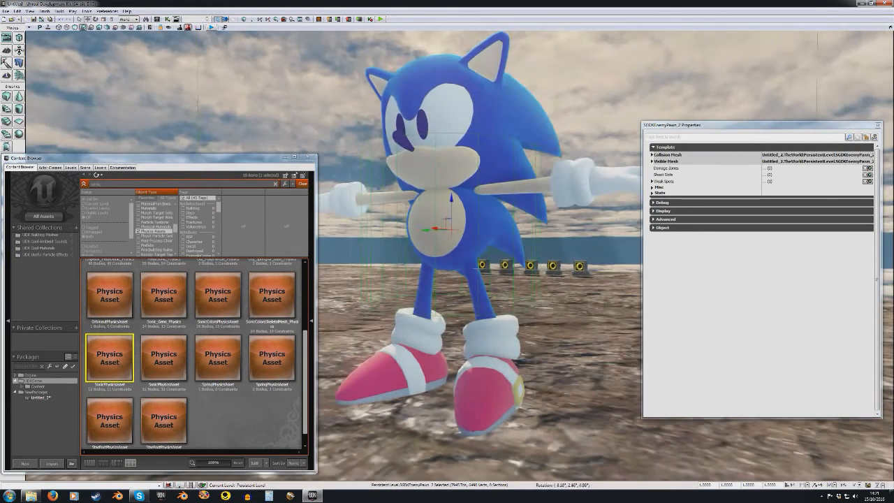
{"action": "left_click", "coordinate": [654, 154]}
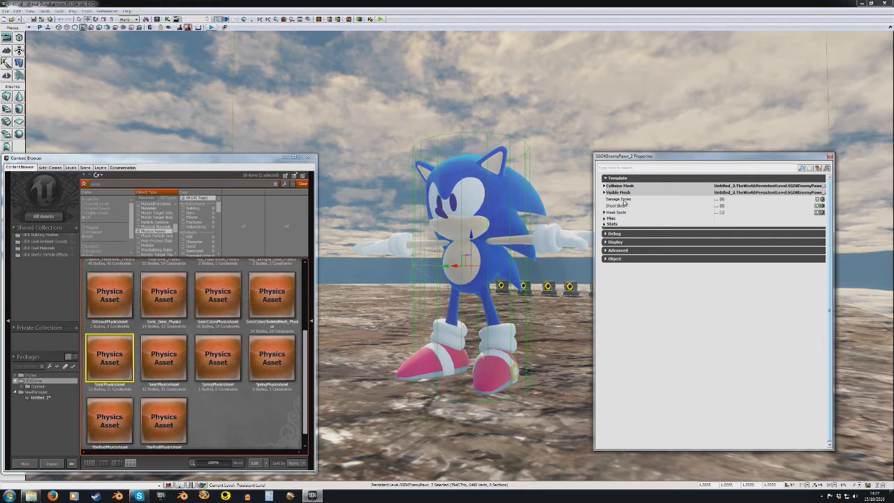
{"action": "mouse_move", "coordinate": [628, 207]}
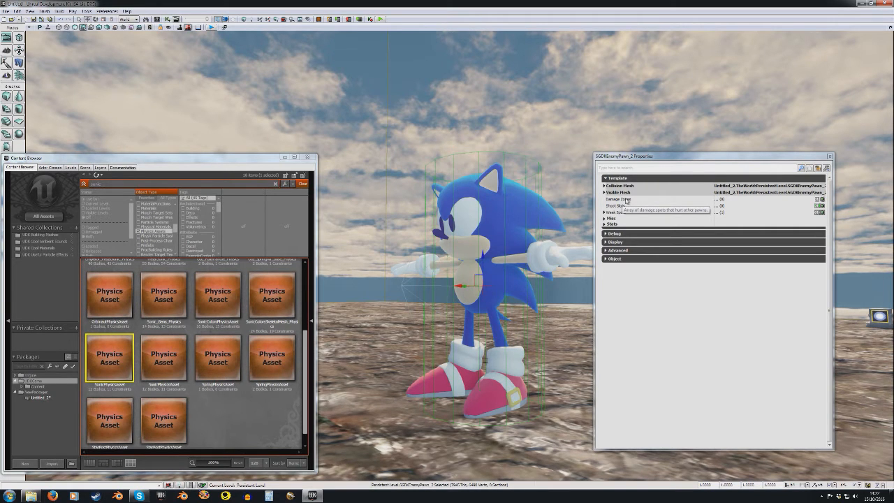
{"action": "mouse_move", "coordinate": [636, 201]}
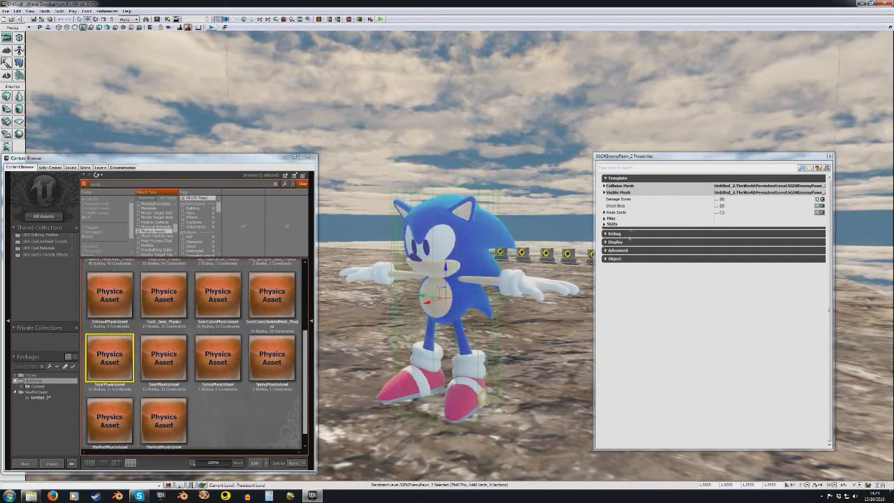
Step: Add element [0] to the enemy's body-part array and expand it to enter its offset values
{"action": "left_click", "coordinate": [605, 212]}
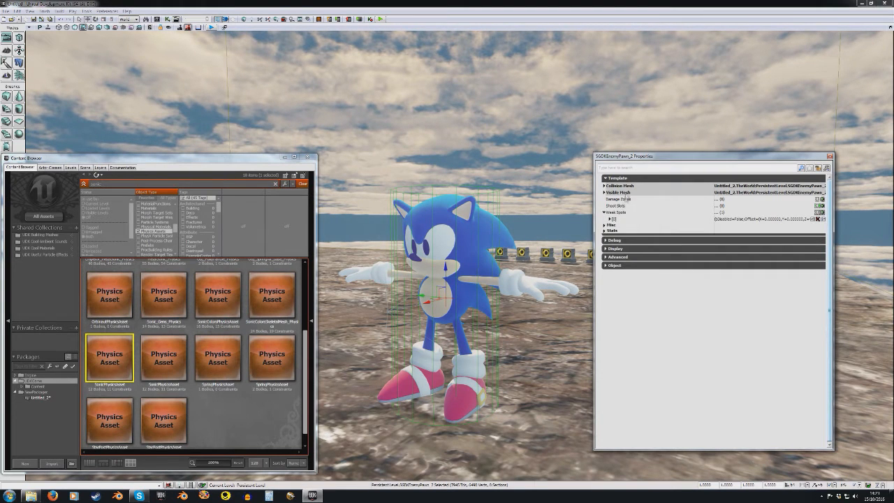
{"action": "left_click", "coordinate": [608, 218]}
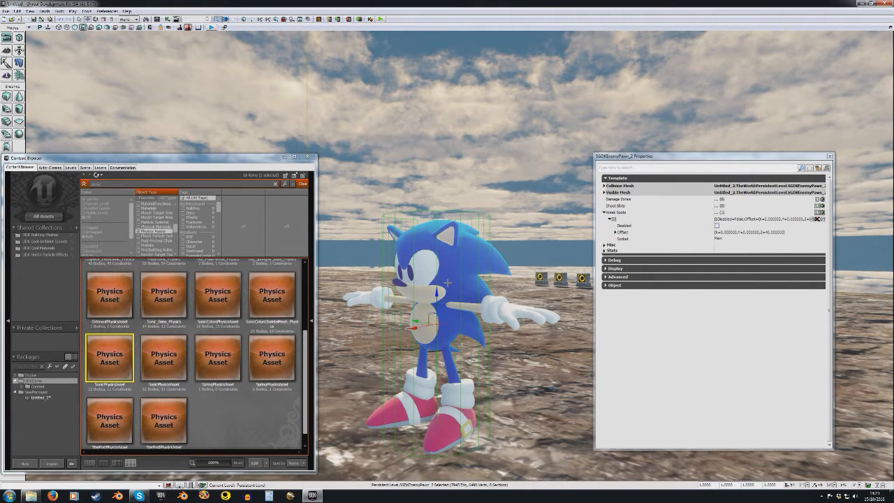
{"action": "left_click", "coordinate": [606, 212]}
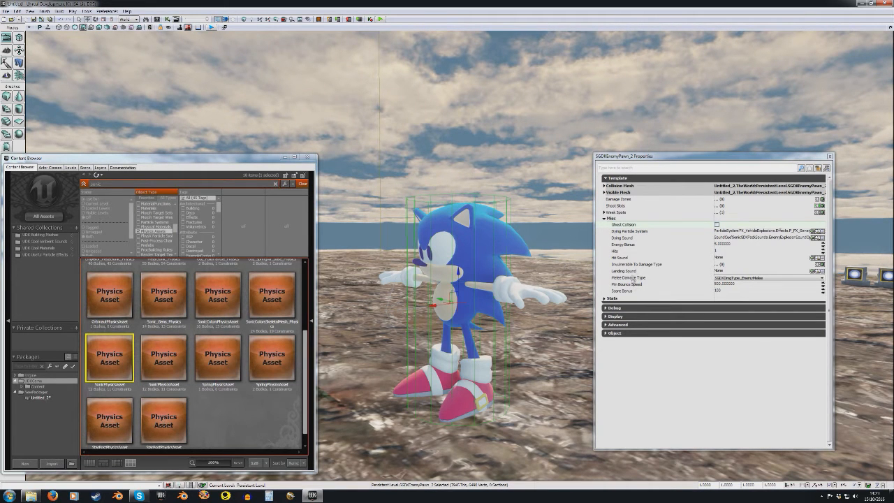
Step: Expand Movement and enter the enemy's movement speed and turning speed values
{"action": "left_click", "coordinate": [603, 223]}
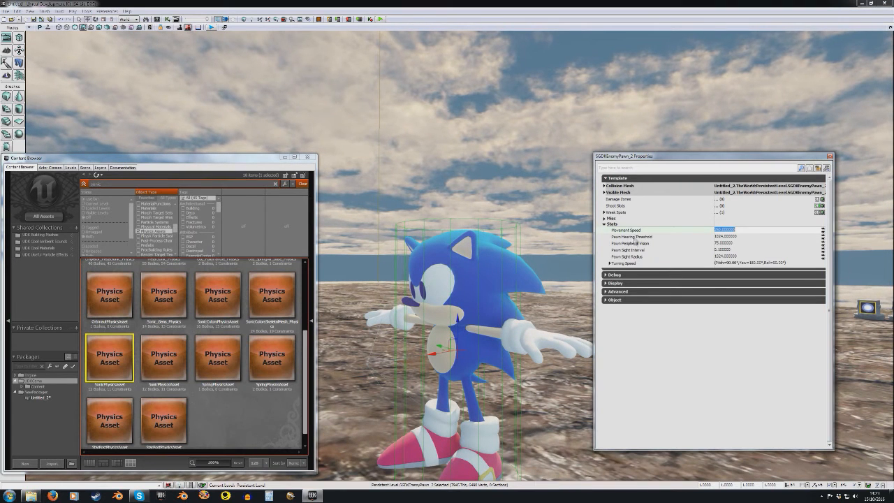
{"action": "left_click", "coordinate": [605, 262]}
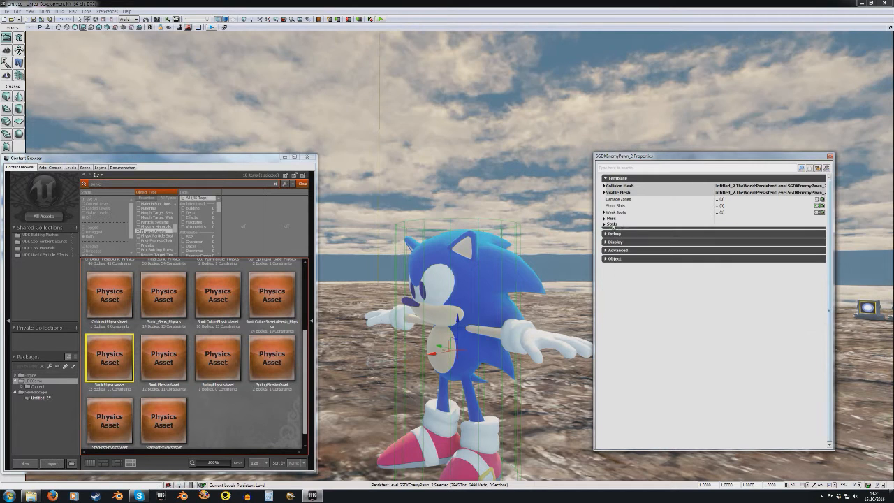
{"action": "left_click", "coordinate": [605, 223]}
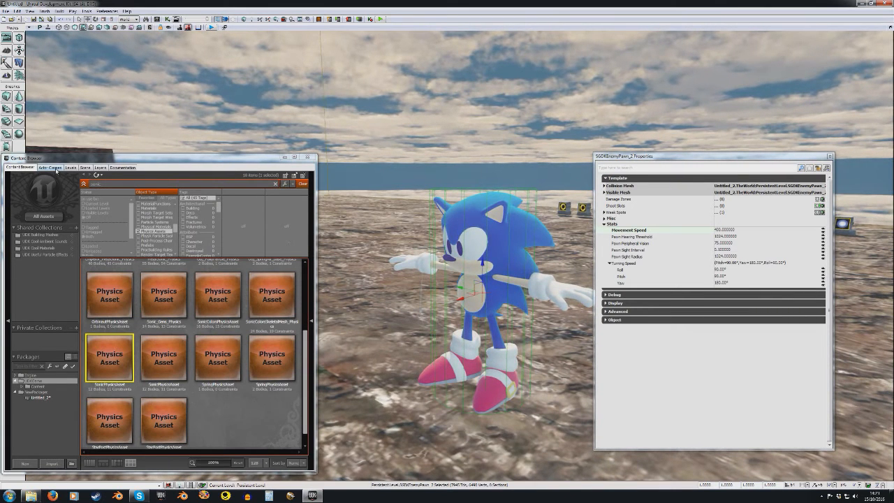
Step: Expand the Spawnable actor classes and select the enemy spawner class
{"action": "left_click", "coordinate": [49, 174]}
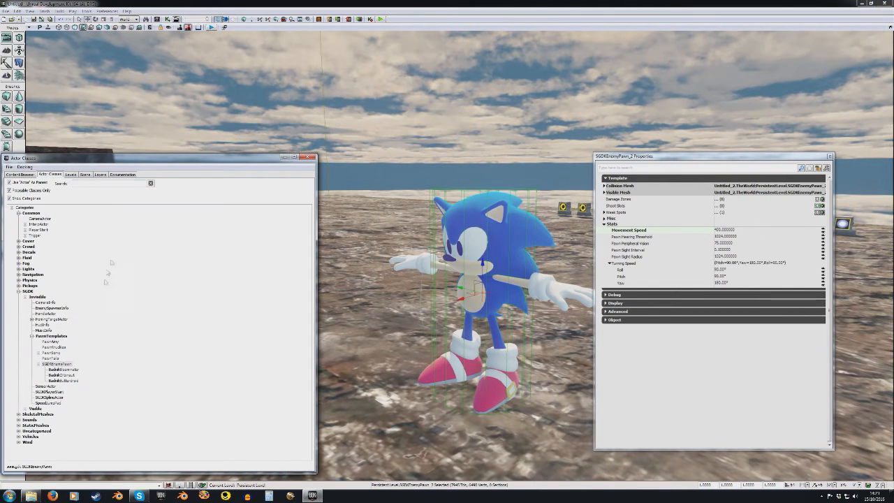
{"action": "left_click", "coordinate": [36, 335]}
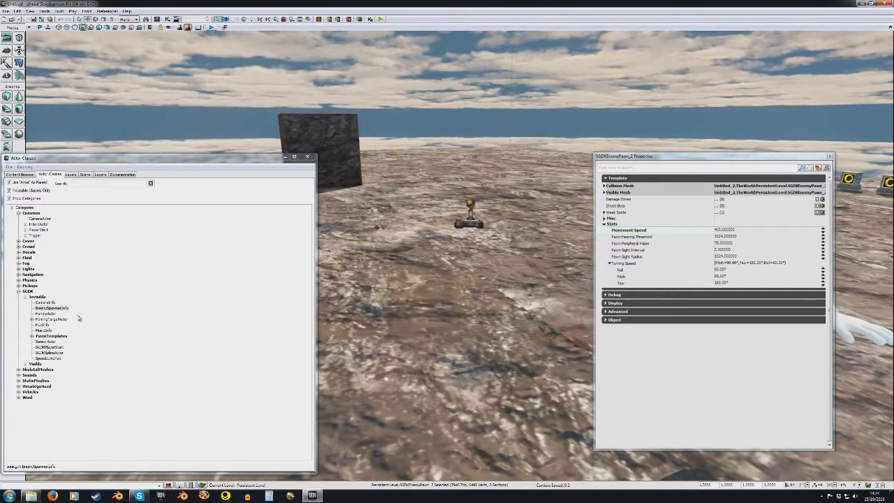
{"action": "left_click", "coordinate": [50, 309]}
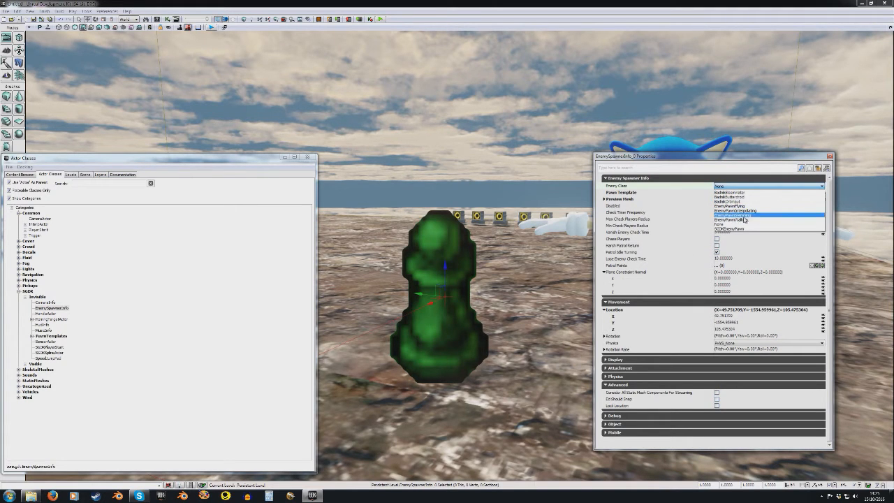
Step: Set the spawner's enemy class and apply the dark badnik skeletal mesh as its Preview Mesh
{"action": "left_click", "coordinate": [742, 218]}
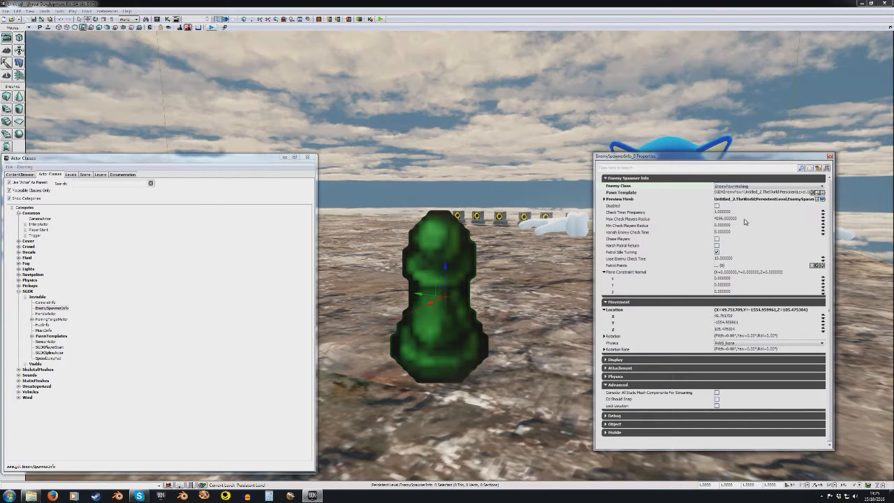
{"action": "left_click", "coordinate": [606, 199]}
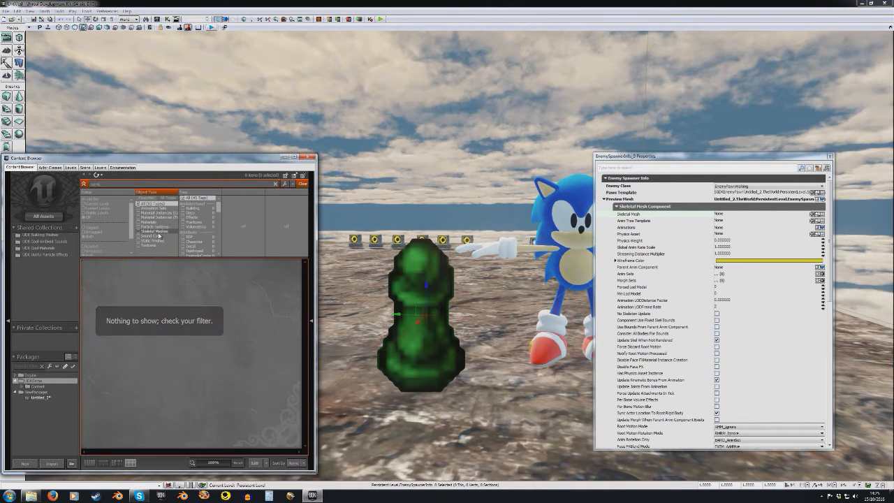
{"action": "left_click", "coordinate": [143, 231]}
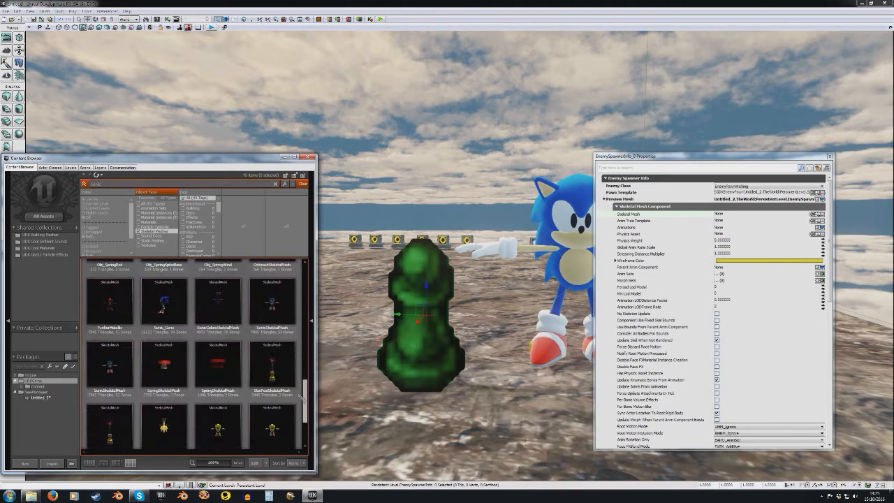
{"action": "left_click", "coordinate": [268, 300]}
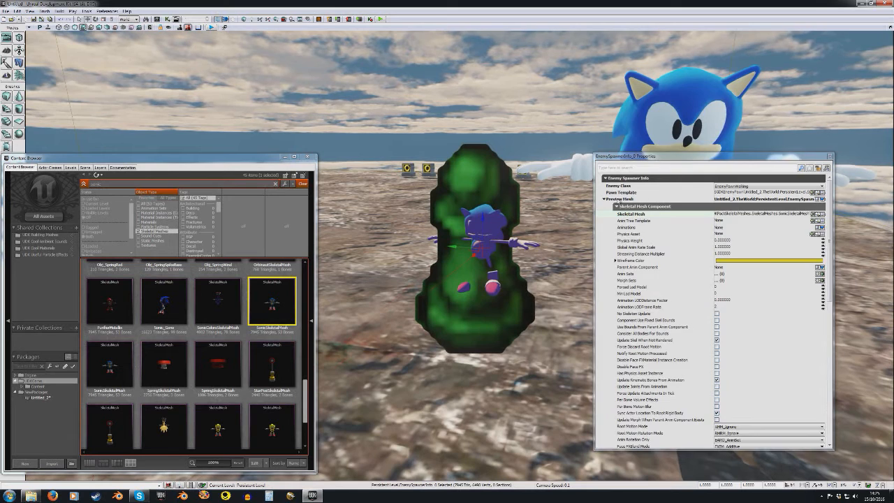
{"action": "left_click", "coordinate": [613, 207]}
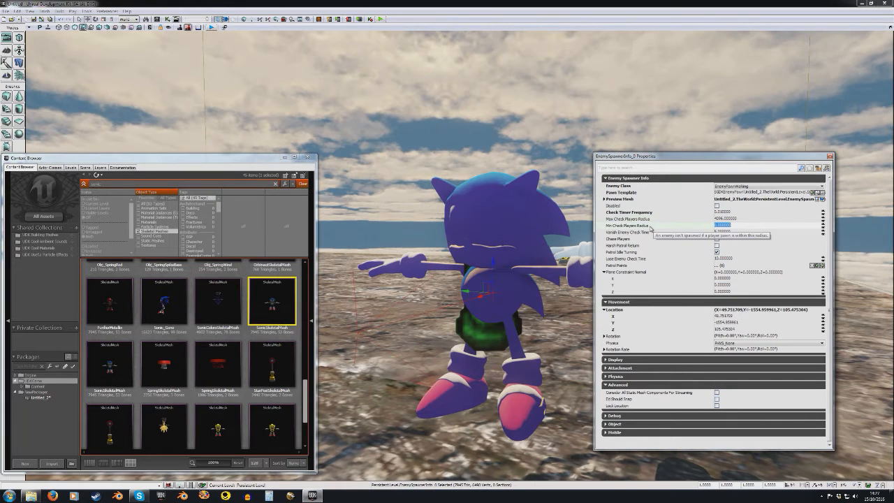
{"action": "mouse_move", "coordinate": [637, 233]}
{"action": "type", "text": "1"}
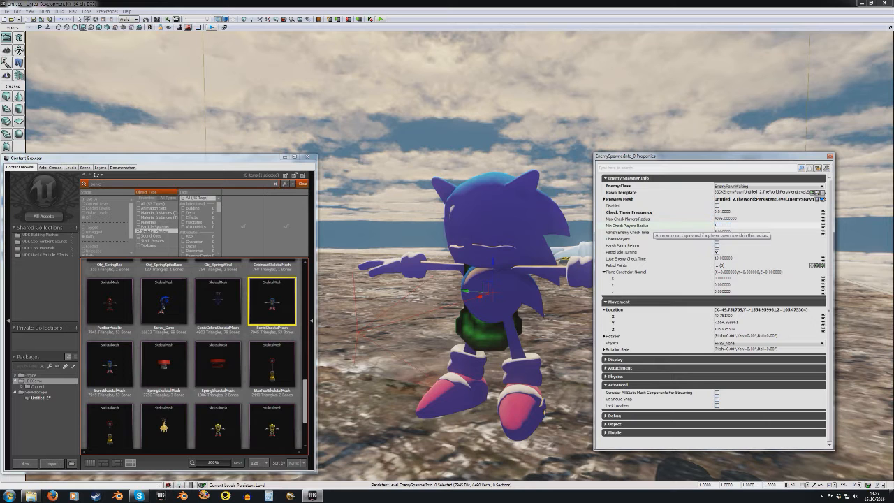
Step: Enter the spawner's check player radius value
{"action": "left_click", "coordinate": [727, 226]}
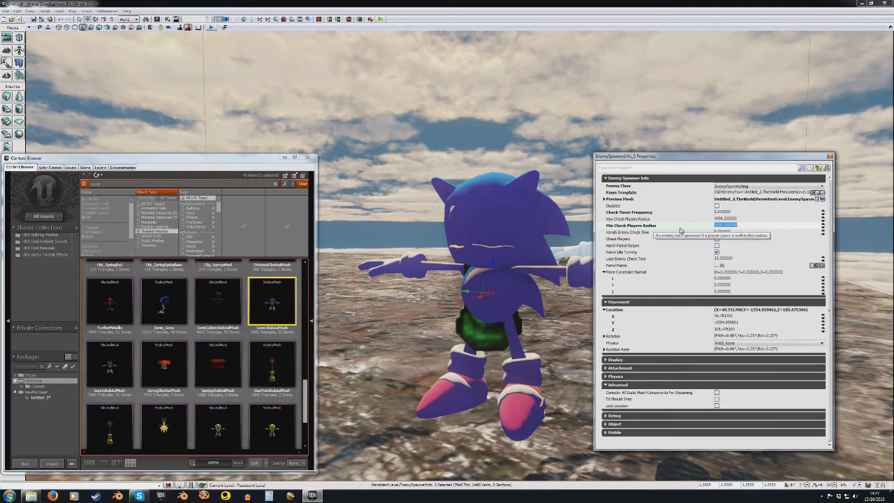
{"action": "mouse_move", "coordinate": [720, 232]}
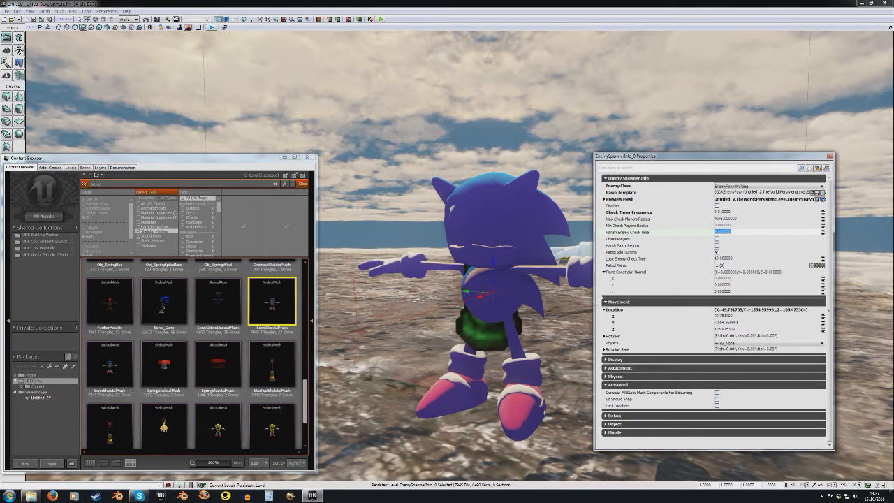
{"action": "mouse_move", "coordinate": [641, 241]}
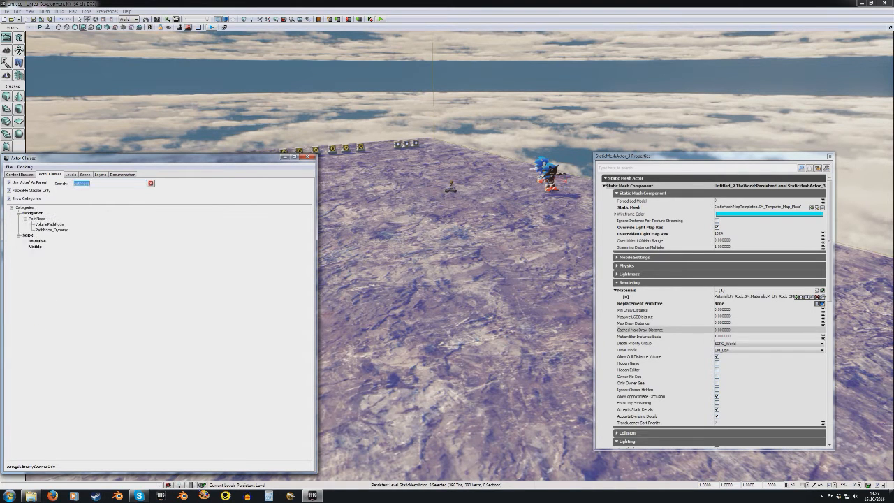
Step: Filter the Actor Classes to 'path' and pick a path node class
{"action": "left_click", "coordinate": [51, 229]}
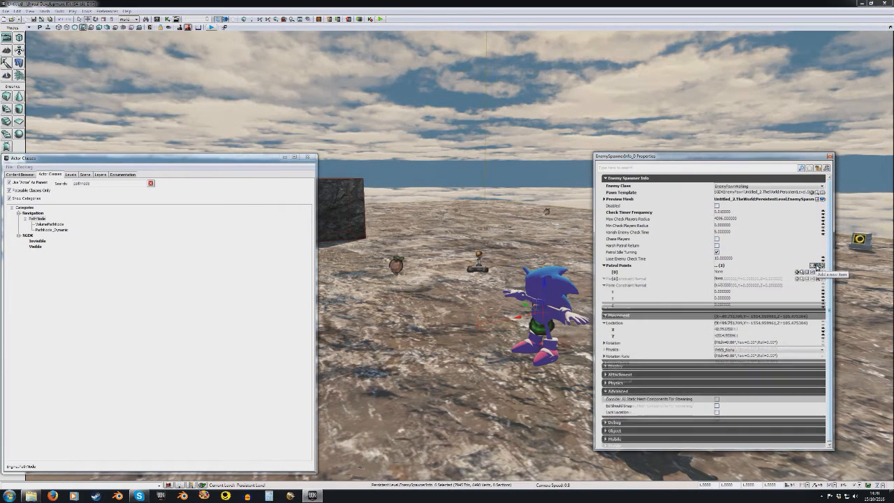
Step: Add a new Patrol Points entry and assign another level path node to it
{"action": "left_click", "coordinate": [811, 265]}
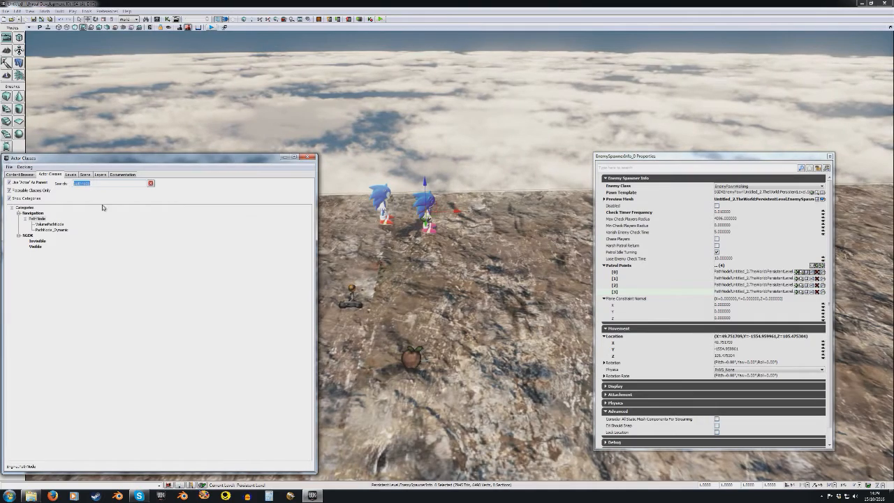
{"action": "left_click", "coordinate": [151, 183]}
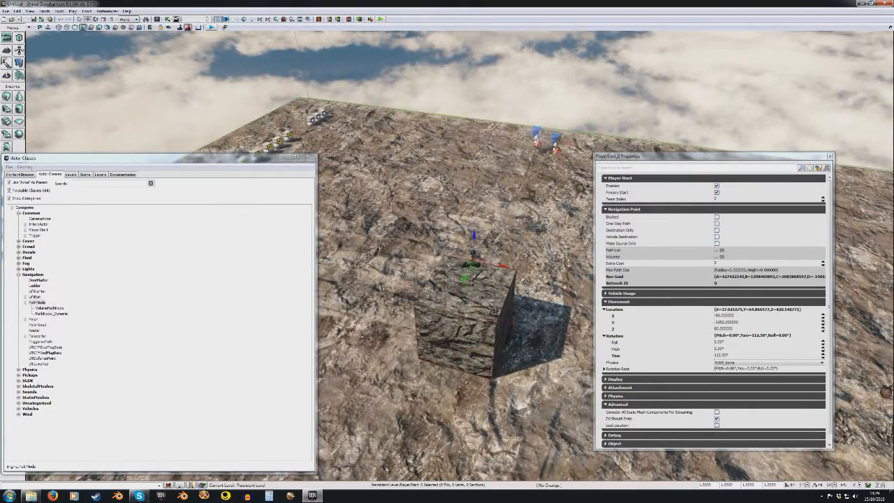
{"action": "left_click_drag", "start_coordinate": [454, 280], "coordinate": [454, 210]}
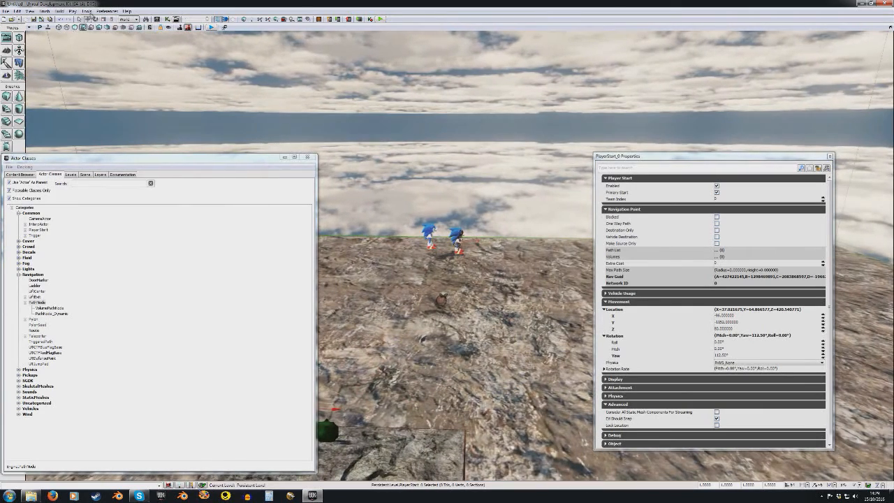
{"action": "left_click", "coordinate": [75, 11]}
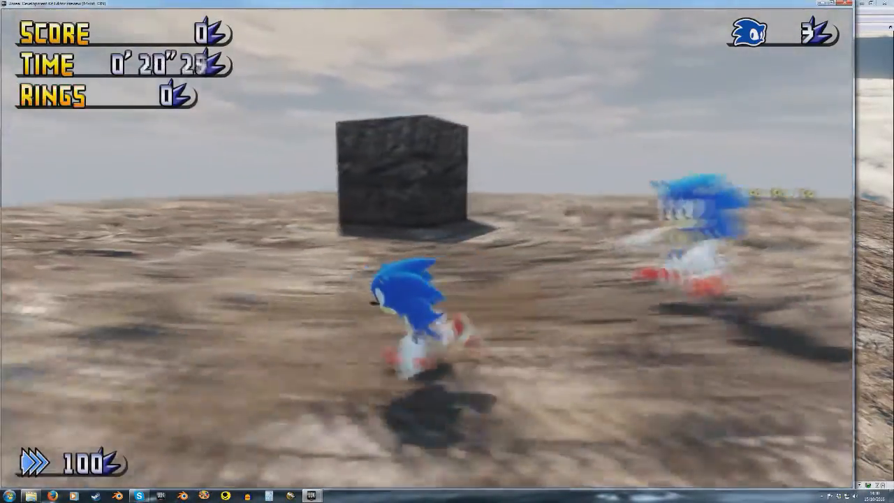
Step: Move around during the play test to watch the spawned badnik
{"action": "key", "text": "w"}
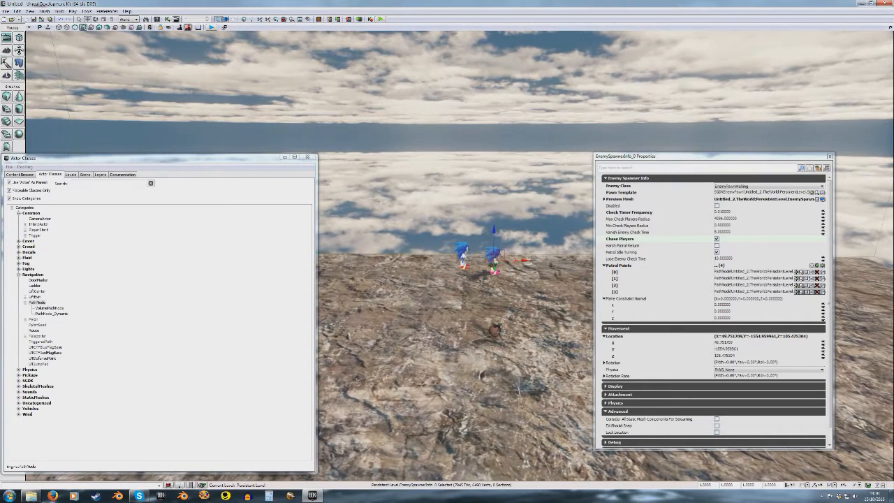
{"action": "left_click", "coordinate": [768, 187]}
{"action": "type", "text": "volume"}
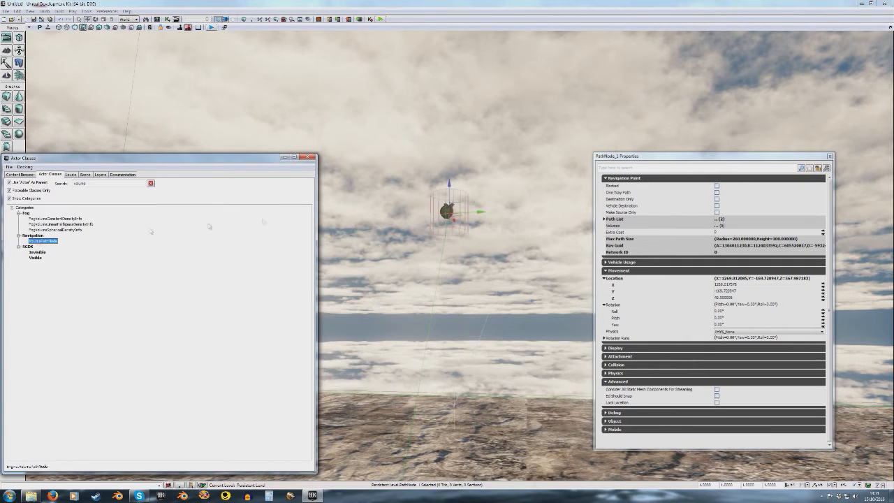
Step: Place an EnemySpawner in the sky via the viewport's Add Here action
{"action": "right_click", "coordinate": [445, 208]}
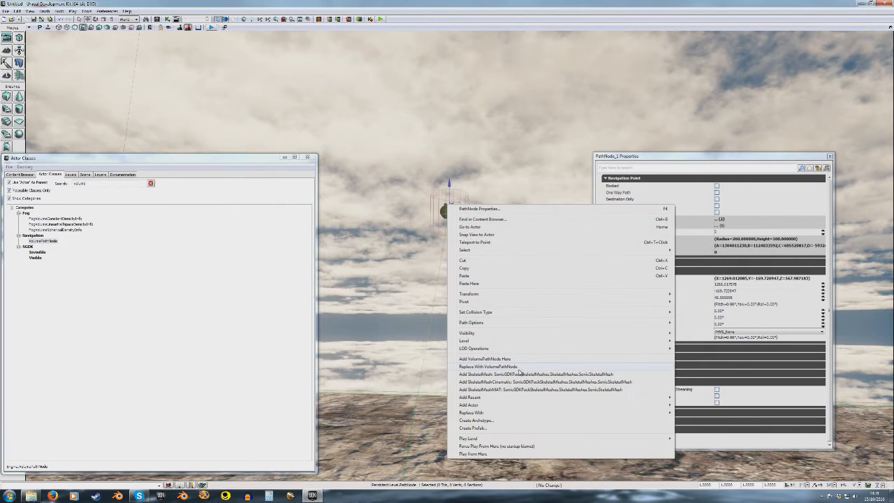
{"action": "left_click", "coordinate": [496, 366]}
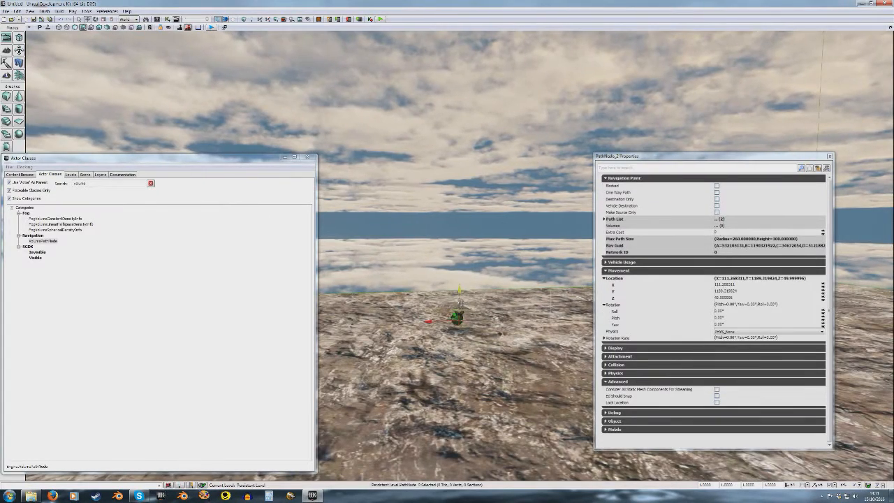
{"action": "right_click", "coordinate": [453, 187]}
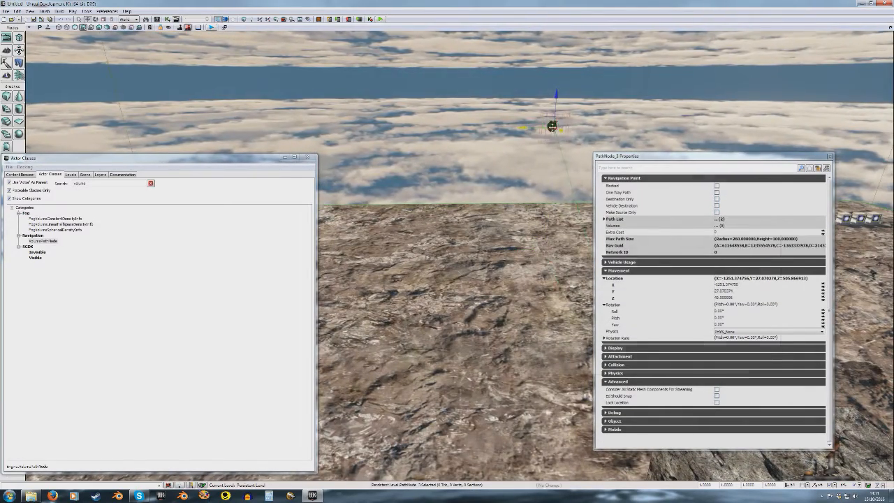
Step: Place additional VolumePathNodes at spots in the level for the spawner's patrol
{"action": "right_click", "coordinate": [552, 125]}
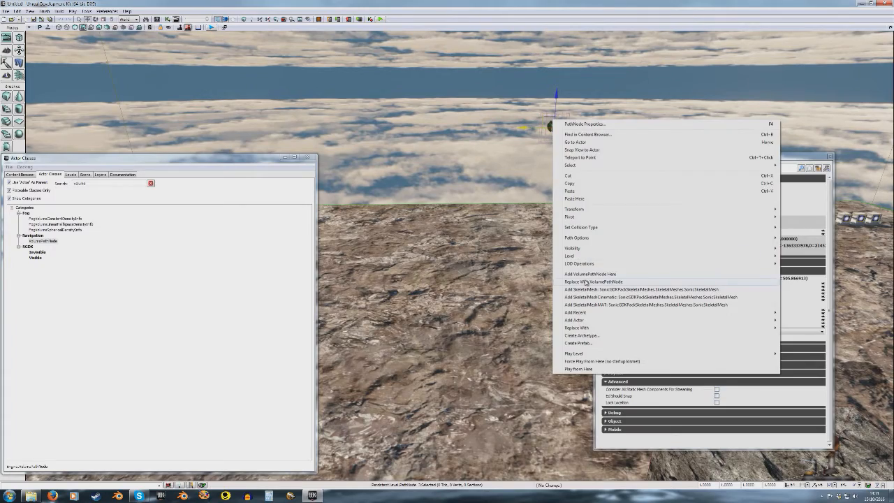
{"action": "left_click", "coordinate": [589, 282]}
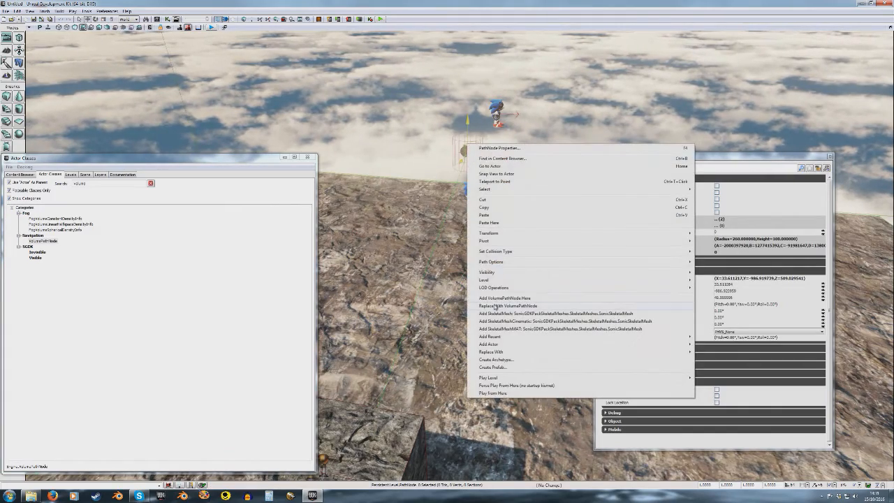
{"action": "left_click", "coordinate": [497, 305]}
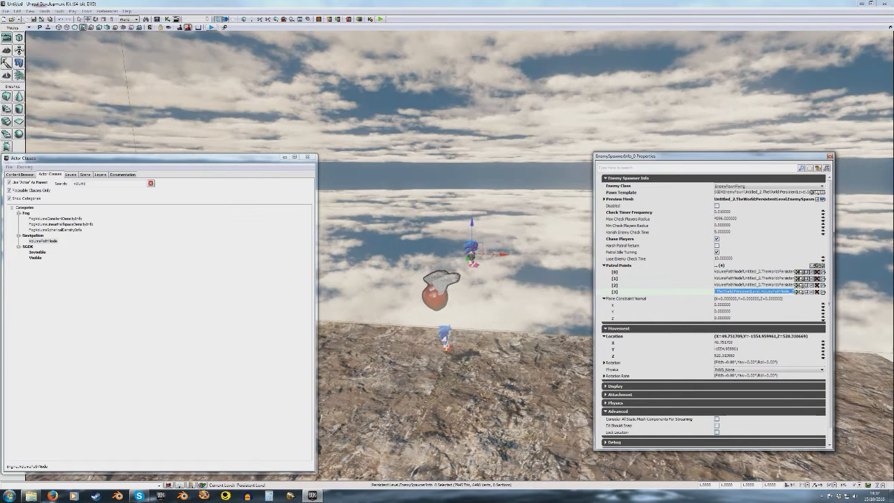
{"action": "left_click", "coordinate": [43, 11]}
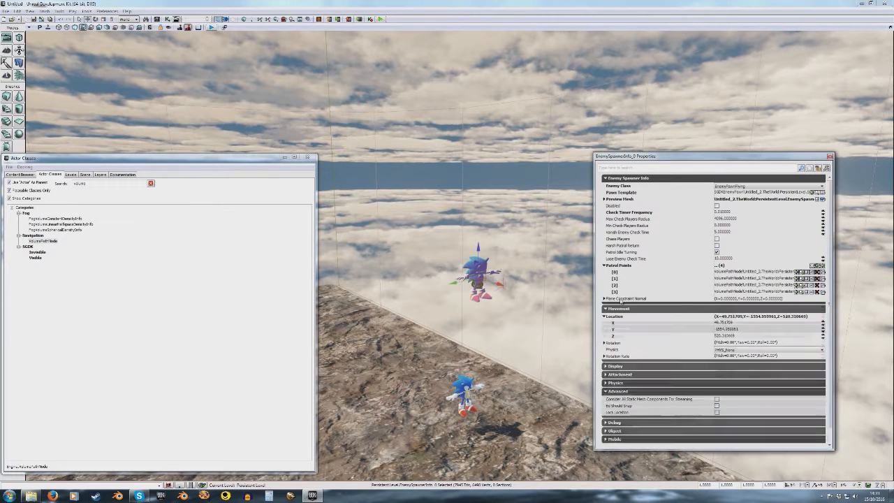
Step: Collapse the Patrol Points array and the spawner's other property categories, then head to Kismet
{"action": "left_click", "coordinate": [602, 271]}
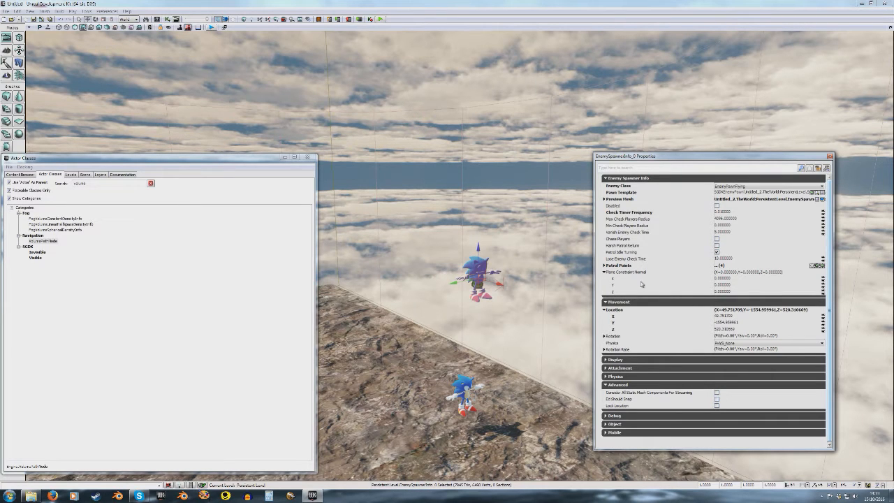
{"action": "mouse_move", "coordinate": [617, 279]}
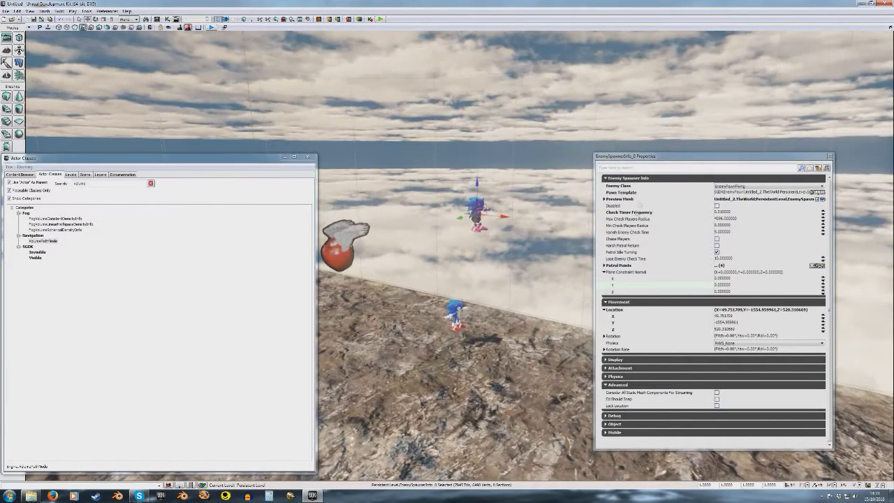
{"action": "left_click", "coordinate": [609, 178]}
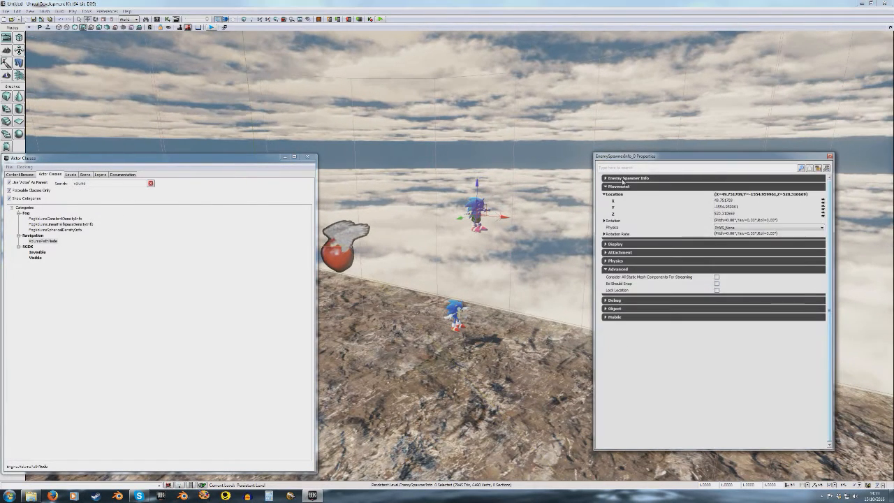
{"action": "left_click", "coordinate": [613, 178]}
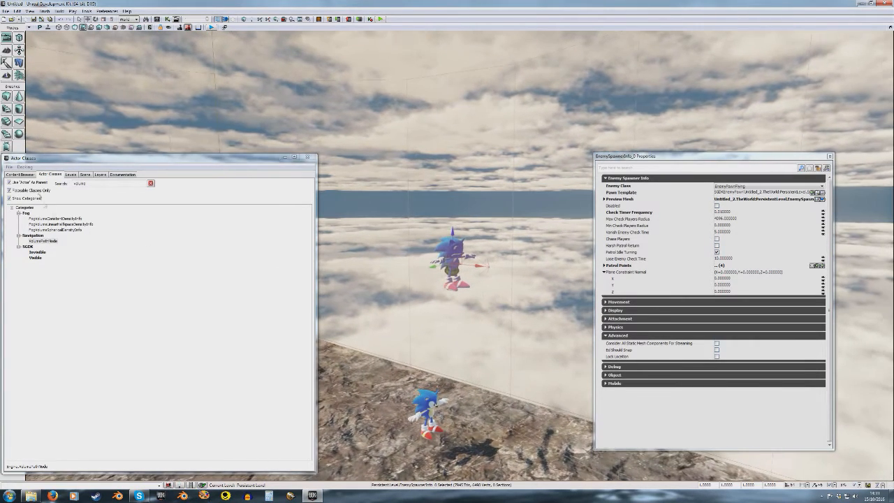
{"action": "left_click", "coordinate": [19, 168]}
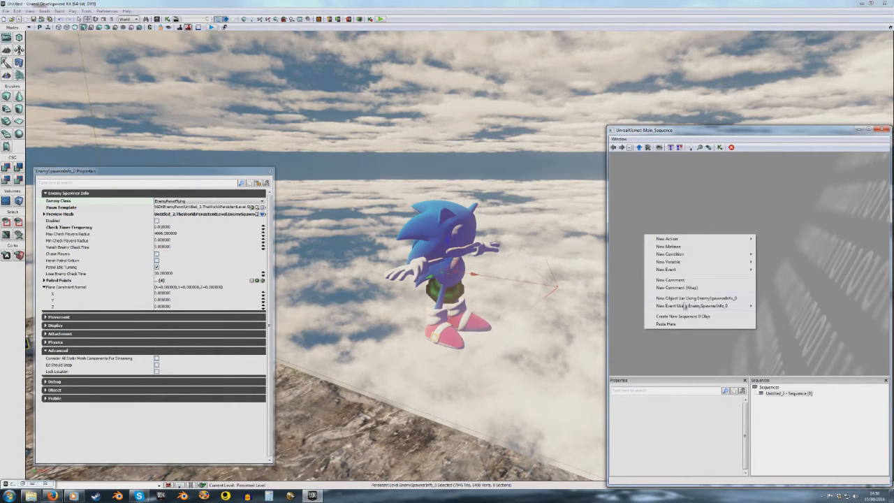
{"action": "mouse_move", "coordinate": [699, 305]}
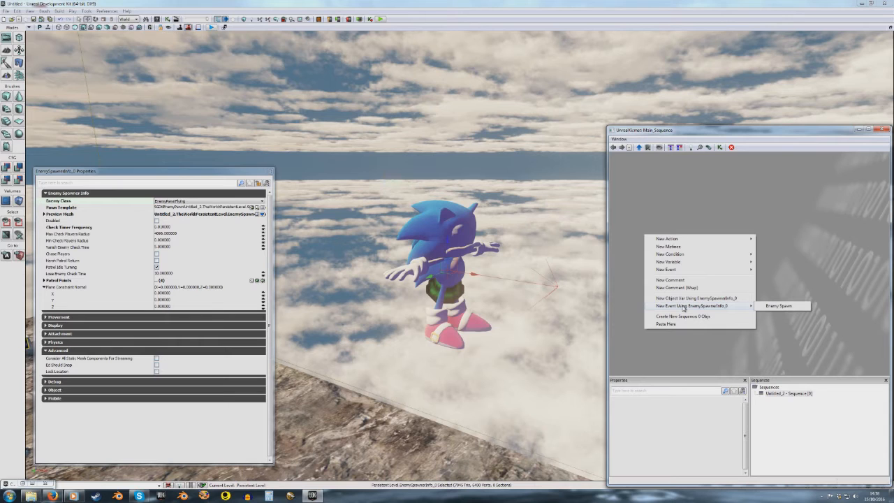
Step: Create the Enemy Spawn event node for EnemySpawner_1 on the Kismet canvas
{"action": "left_click", "coordinate": [781, 305]}
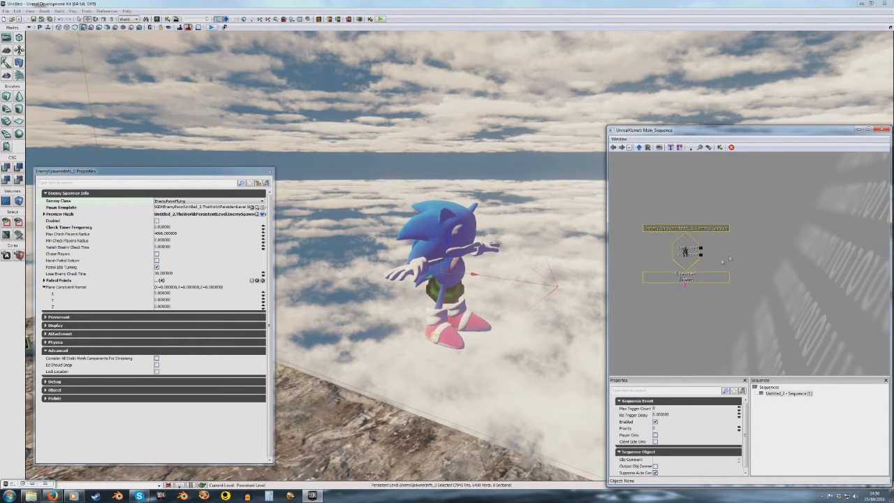
{"action": "left_click", "coordinate": [679, 280]}
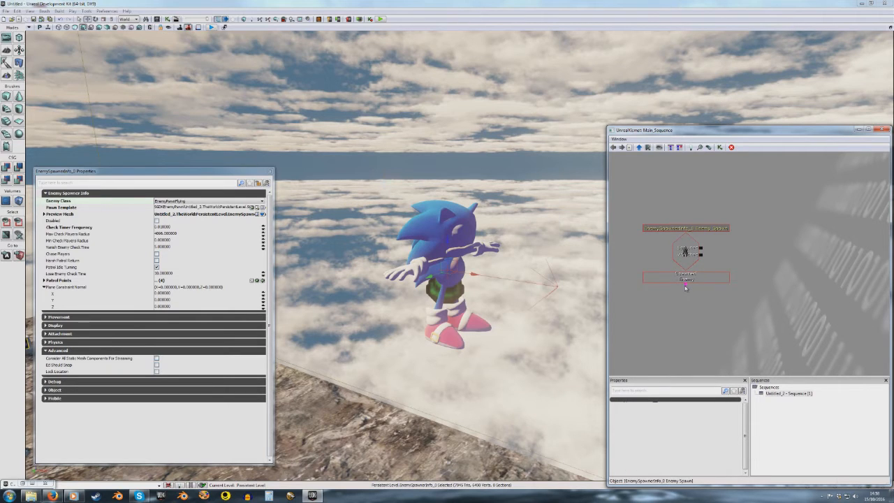
{"action": "left_click", "coordinate": [685, 301]}
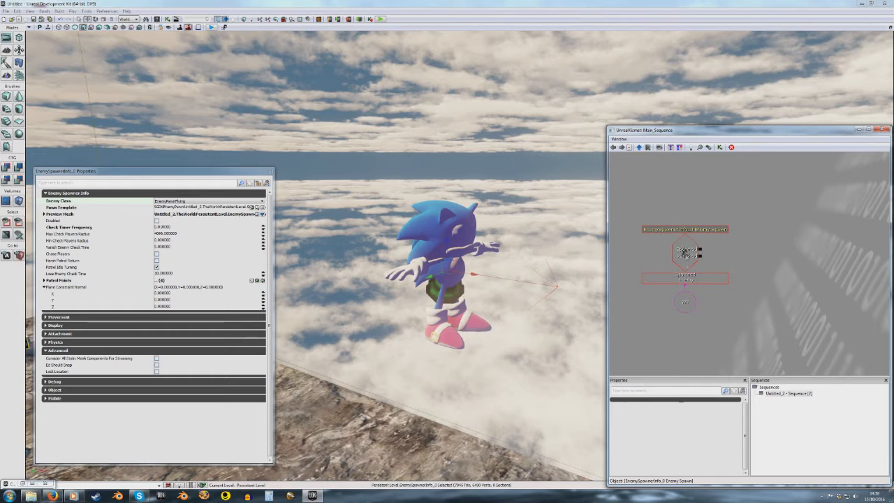
{"action": "left_click", "coordinate": [685, 302]}
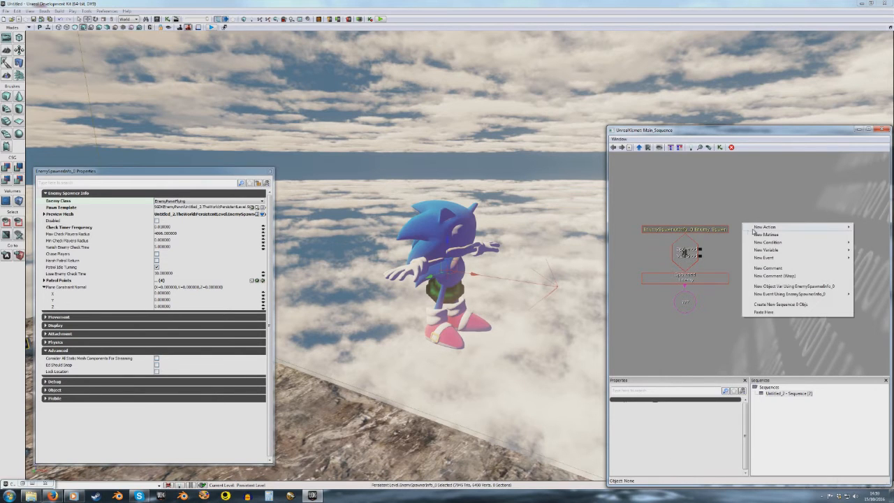
Step: Begin a new Play Start Animation action for the spawn event
{"action": "left_click", "coordinate": [766, 224]}
{"action": "type", "text": "Transformation"}
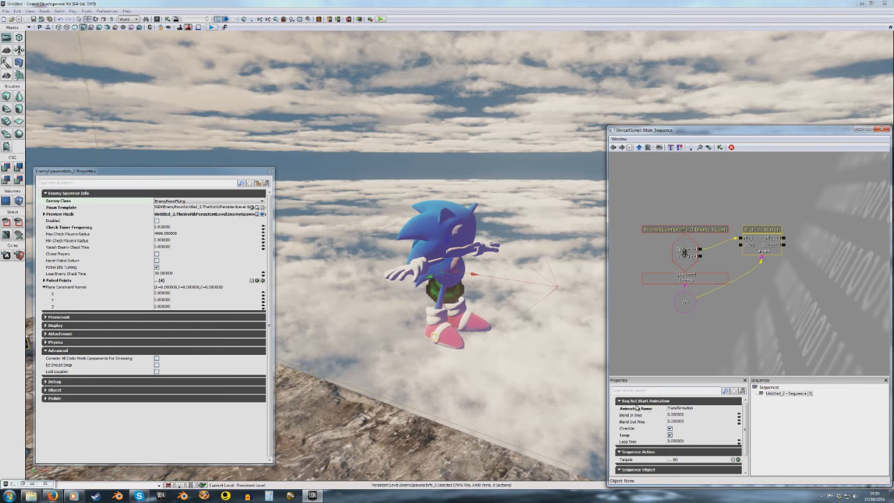
{"action": "mouse_move", "coordinate": [644, 427]}
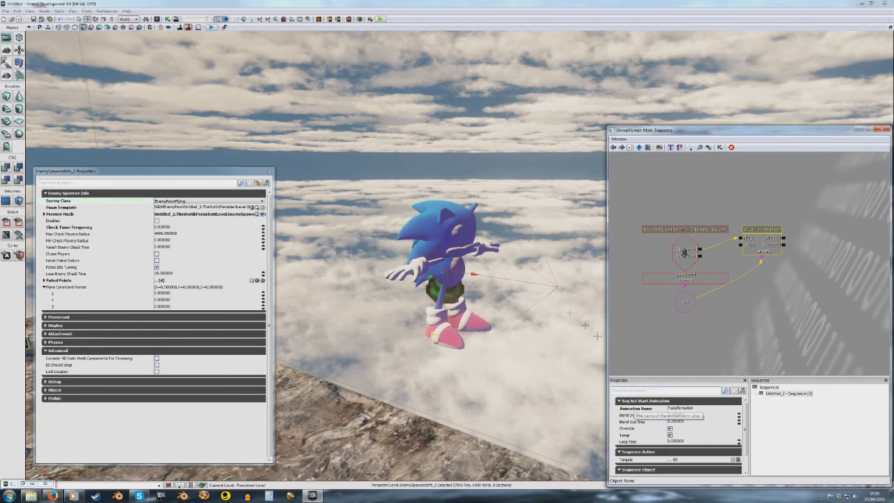